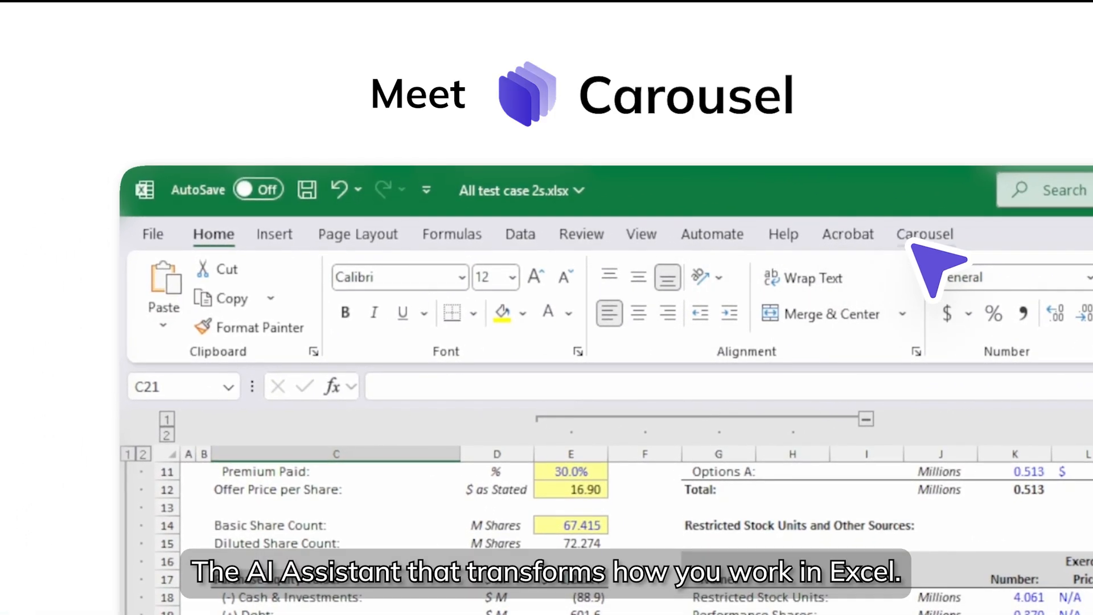
Step: Bring up the Carousel add-in's assistant prompt on the Formatting sheet
{"action": "left_click", "coordinate": [925, 233]}
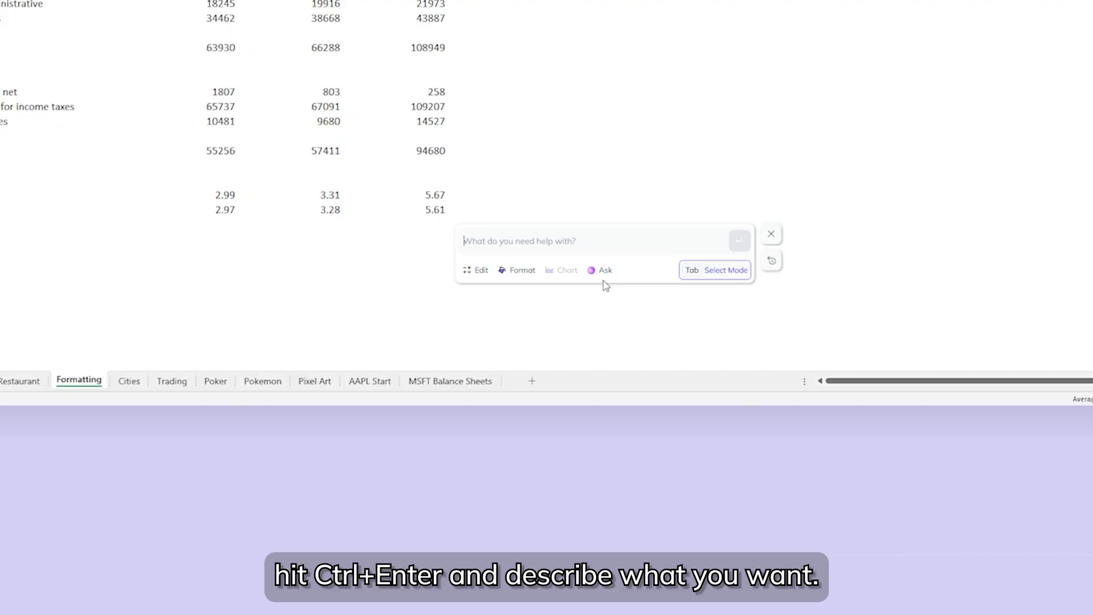
Step: Ask Carousel to 'format this income statement, keep eps at 2 decimal places', then request a walkthrough of K33's formula
{"action": "type", "text": "format this income statement, keep eps at 2 decimal places"}
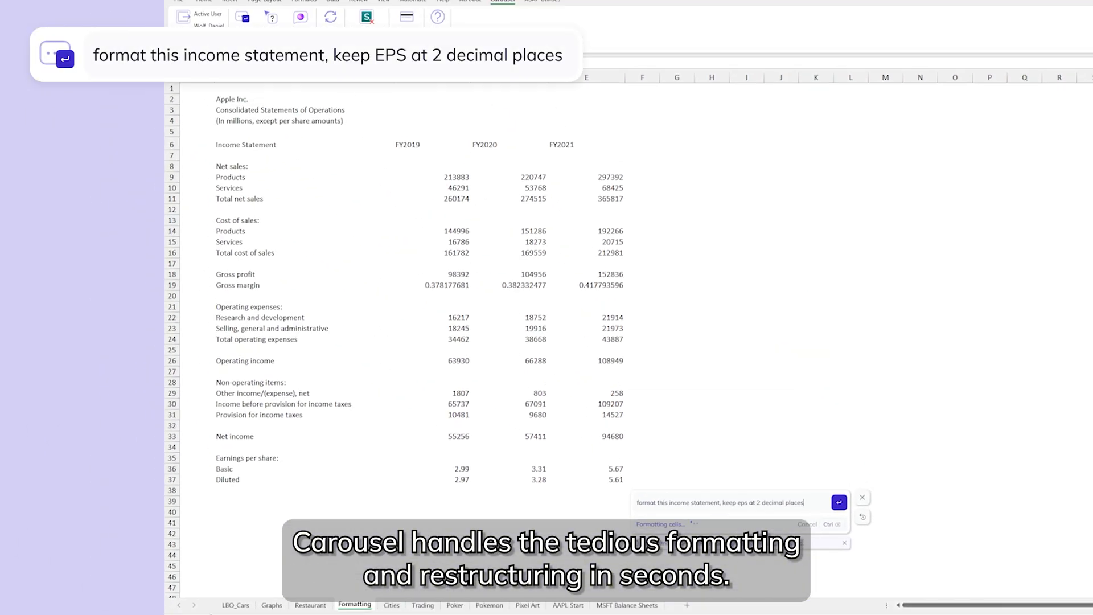
{"action": "left_click", "coordinate": [839, 502]}
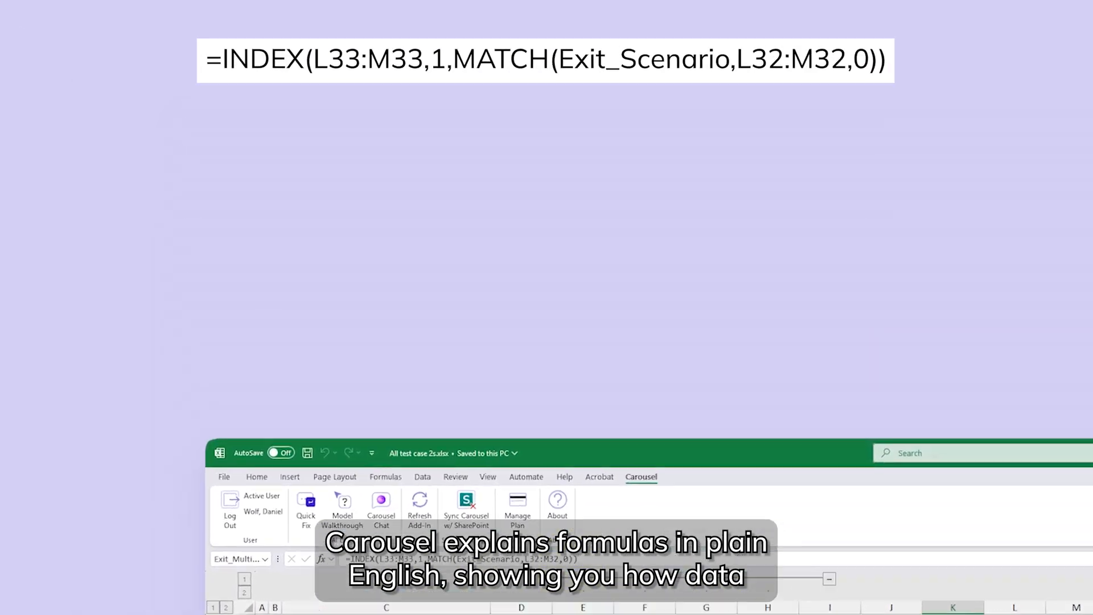
{"action": "left_click", "coordinate": [342, 506]}
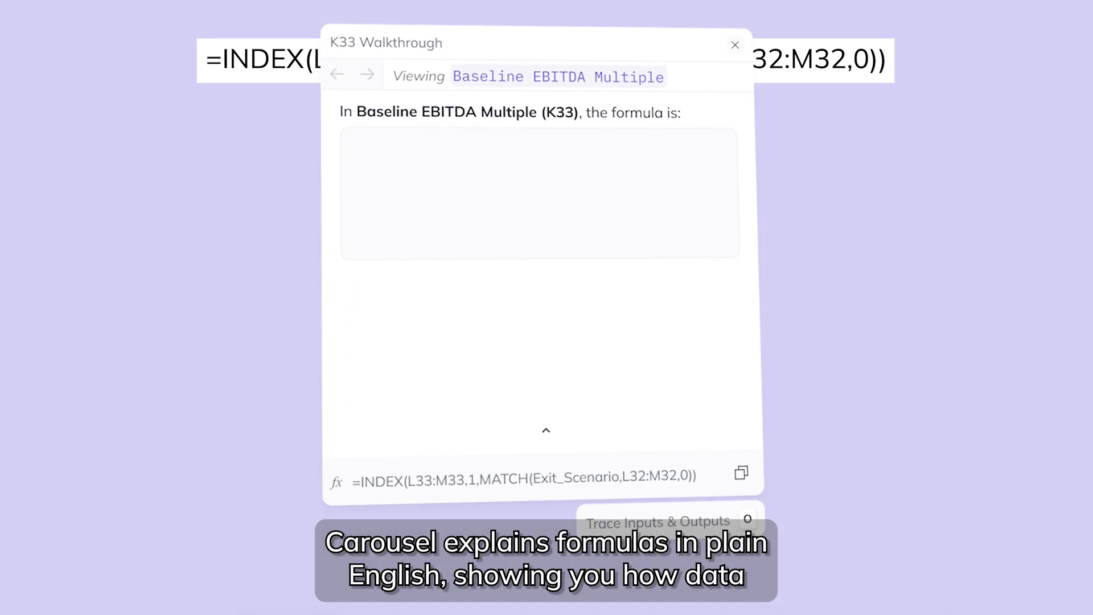